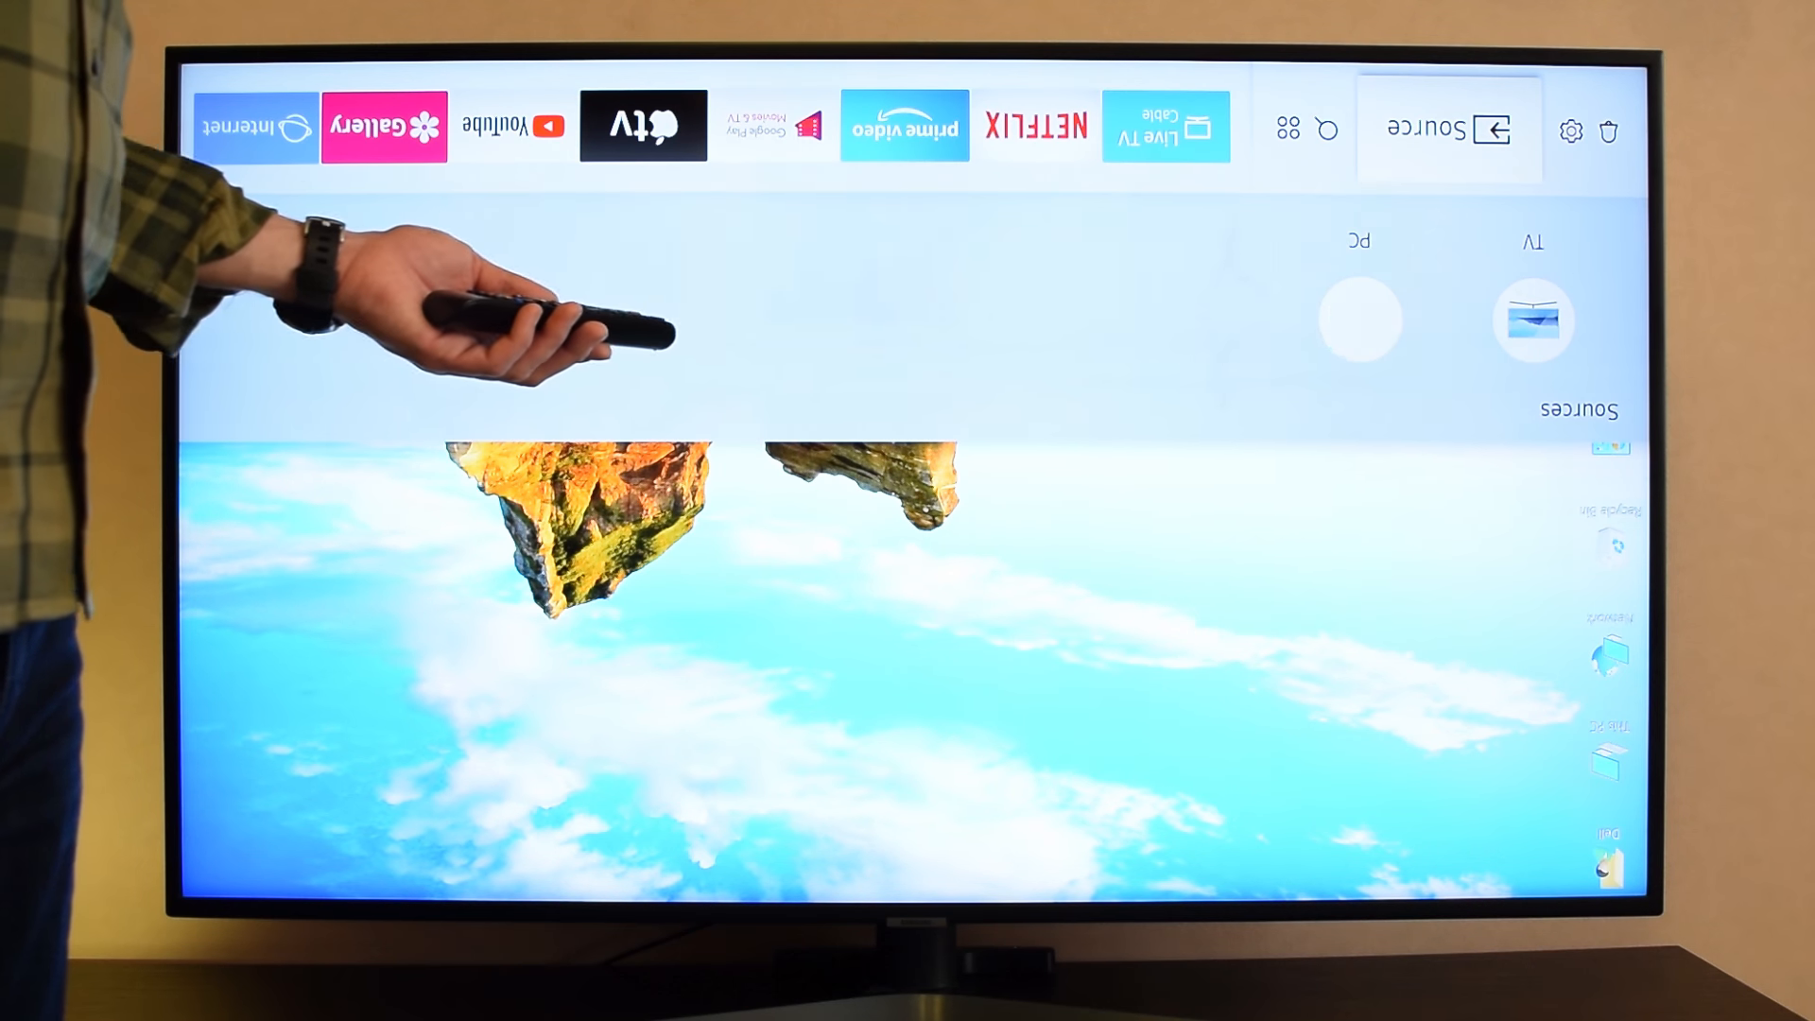
Move the highlight in the Option list from Type down to MRT Option.
left_click(1447, 129)
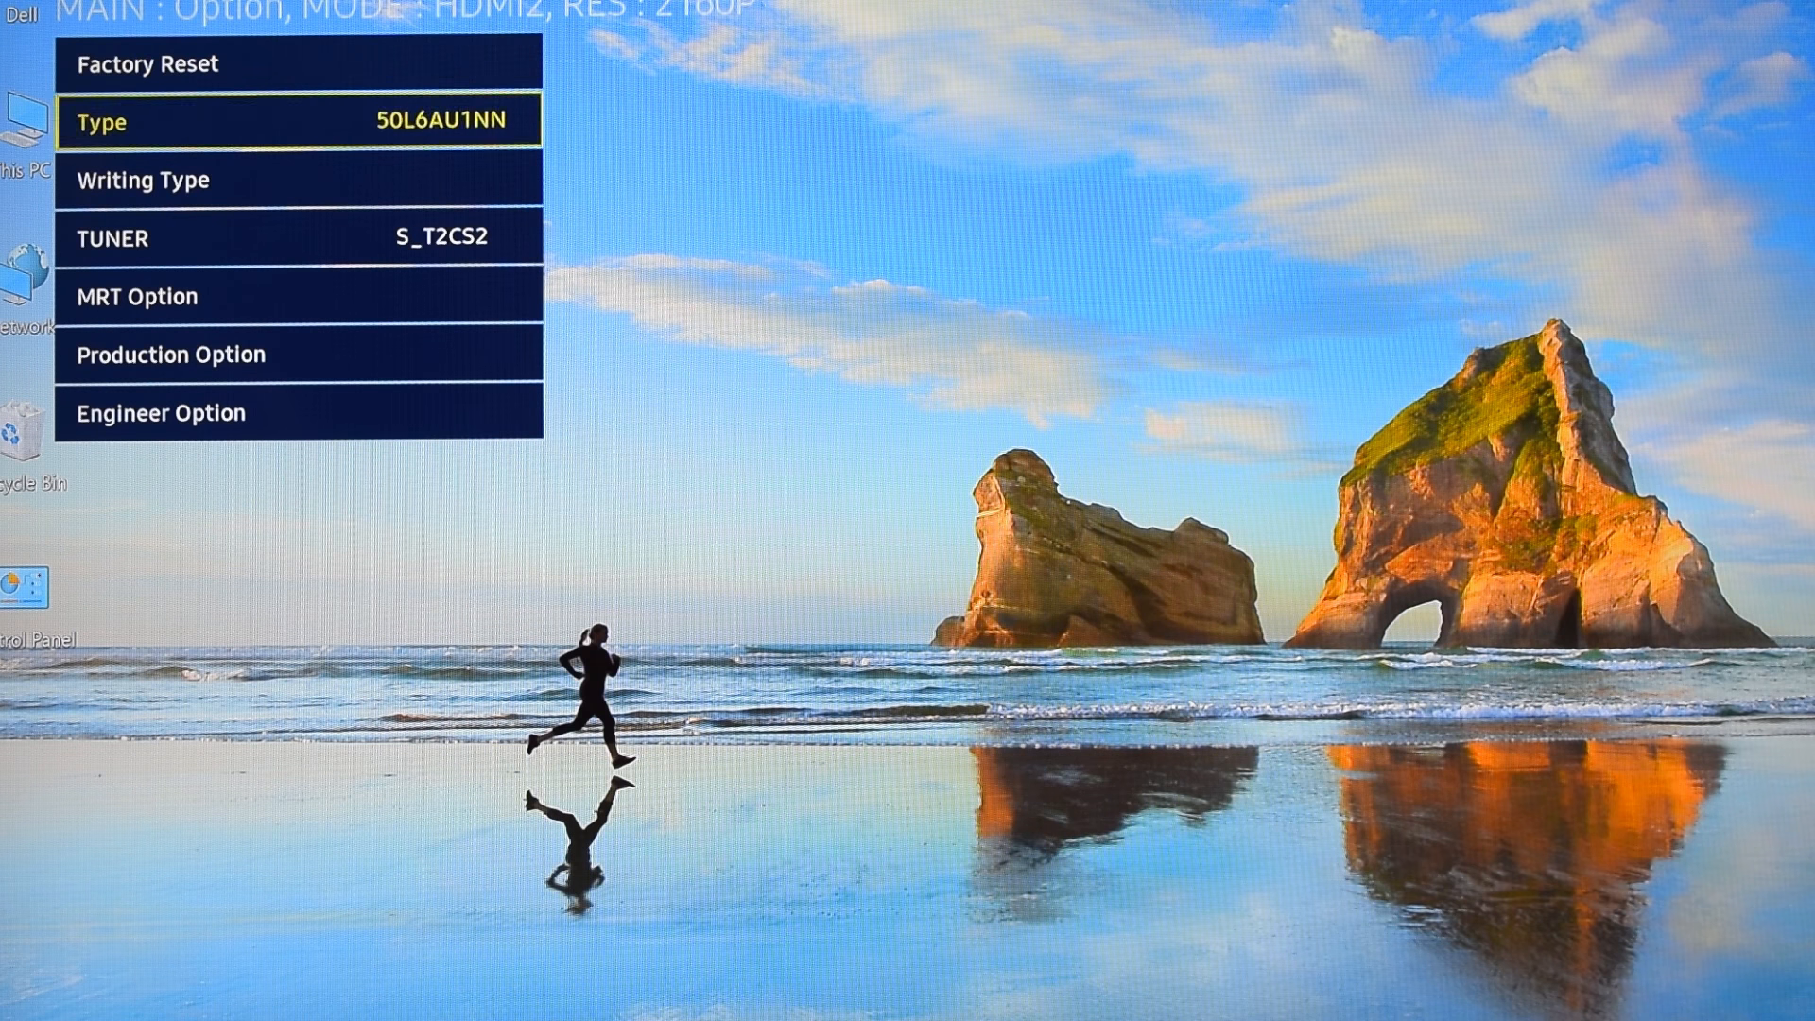
key("Down")
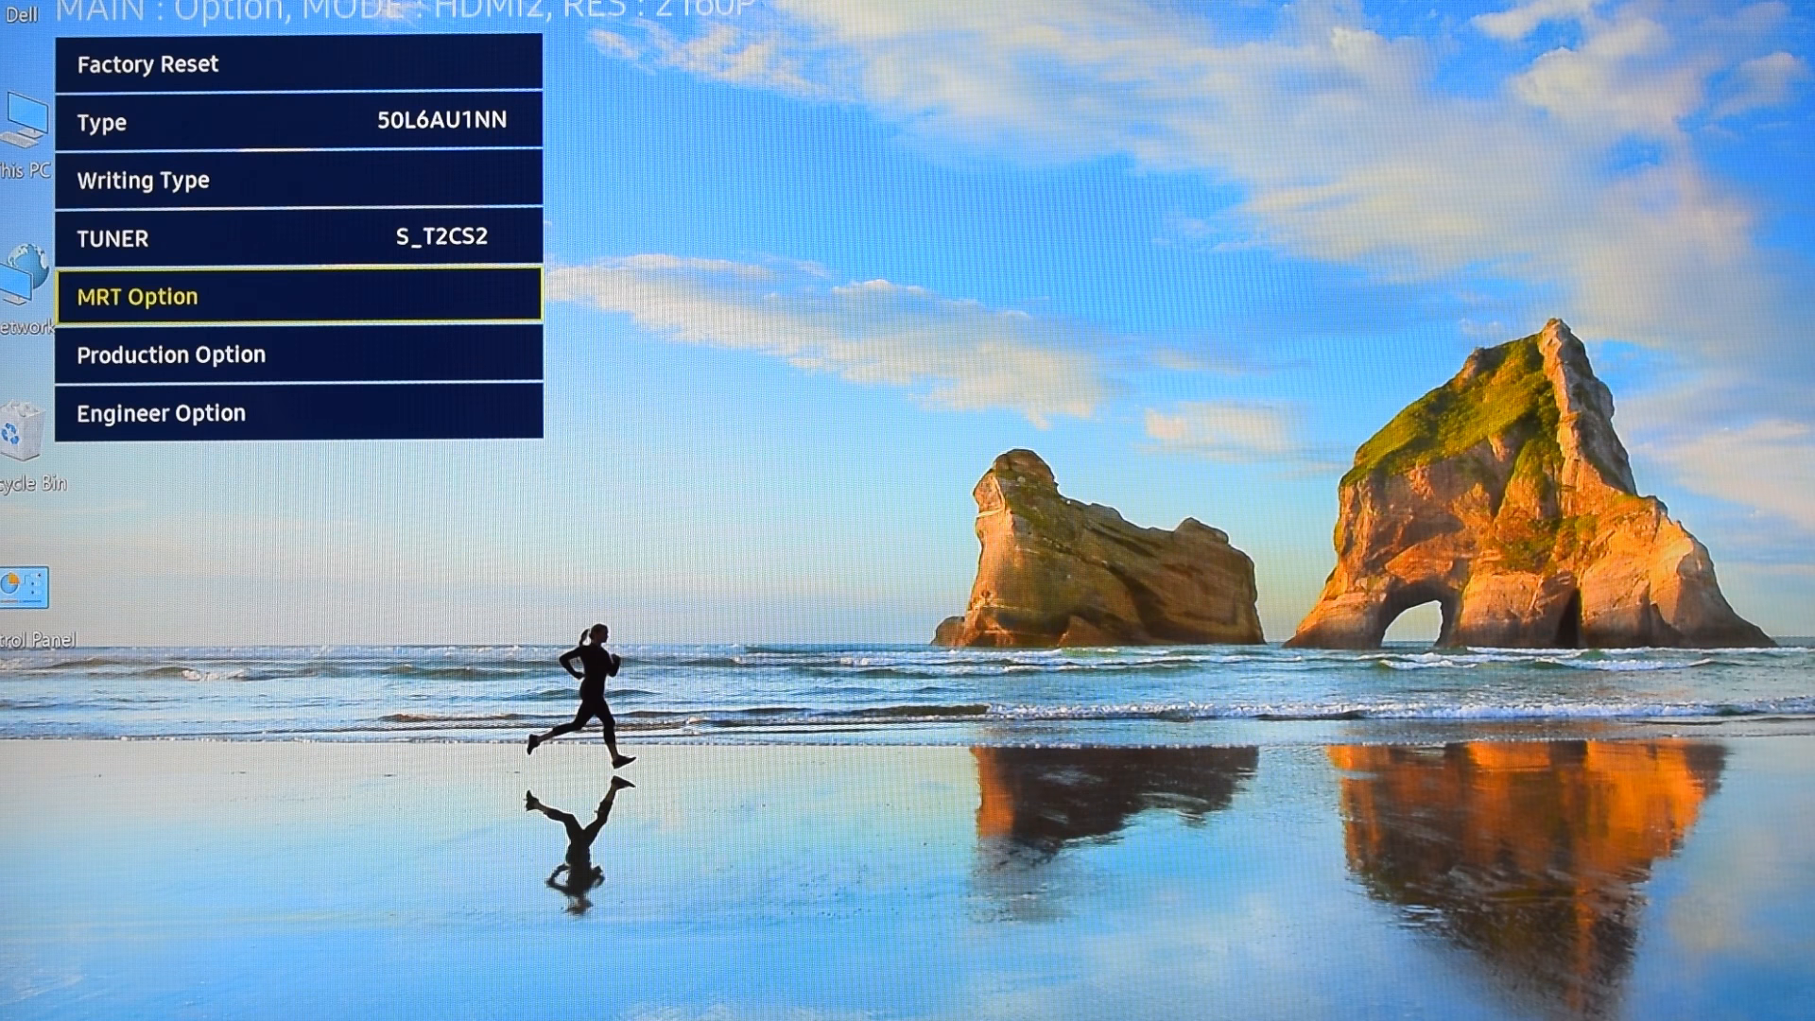